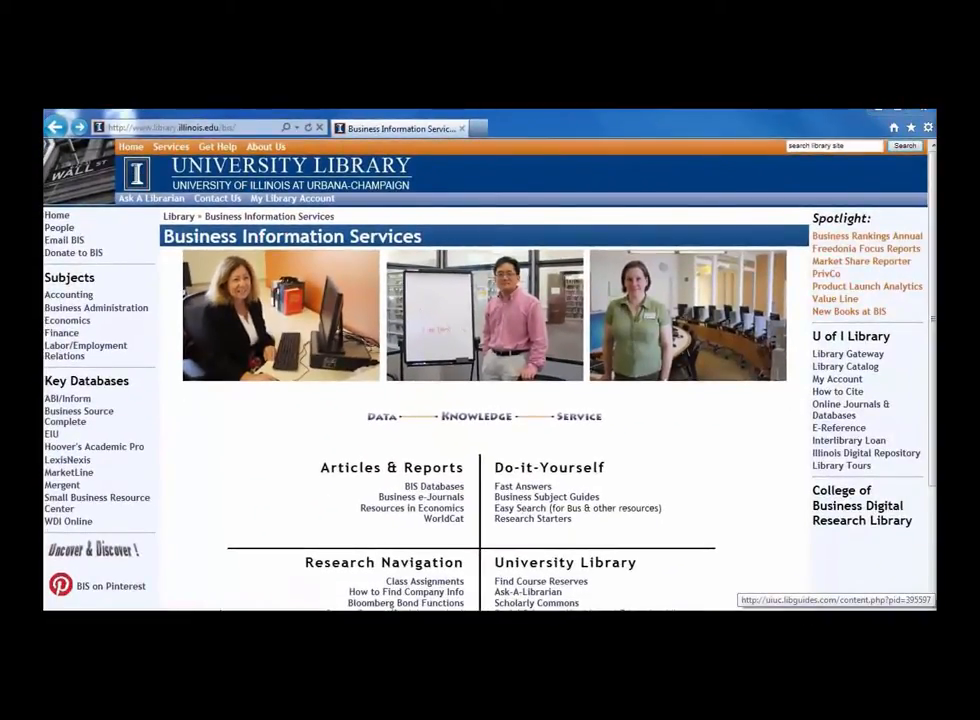
# Reach the Research Navigation links and bring up the company-information flowchart PDF.
pyautogui.scroll(-3)
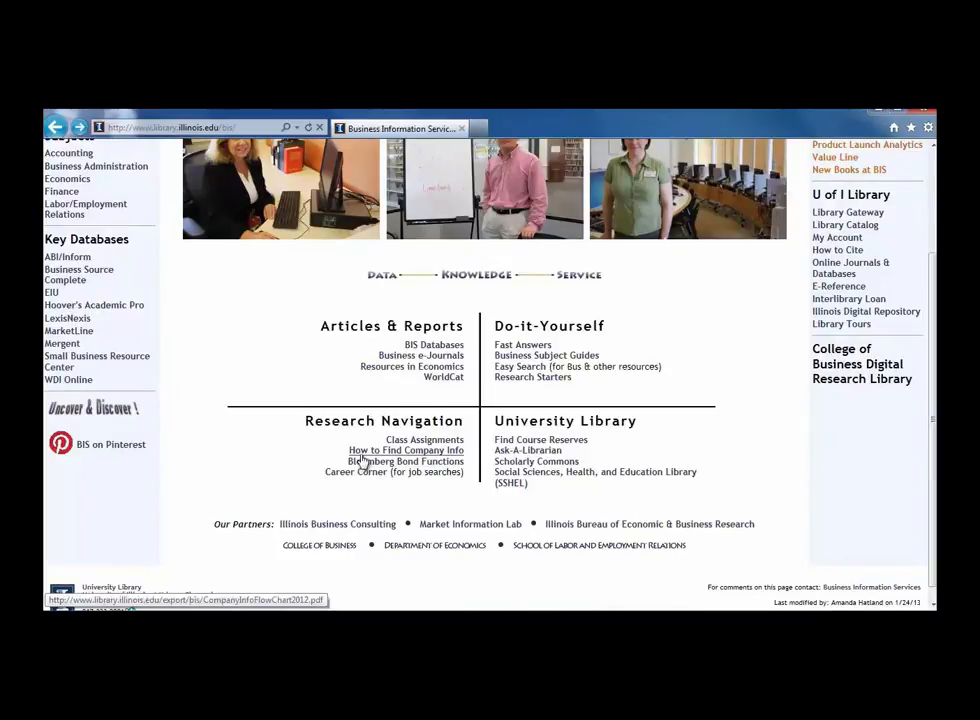
pyautogui.click(404, 450)
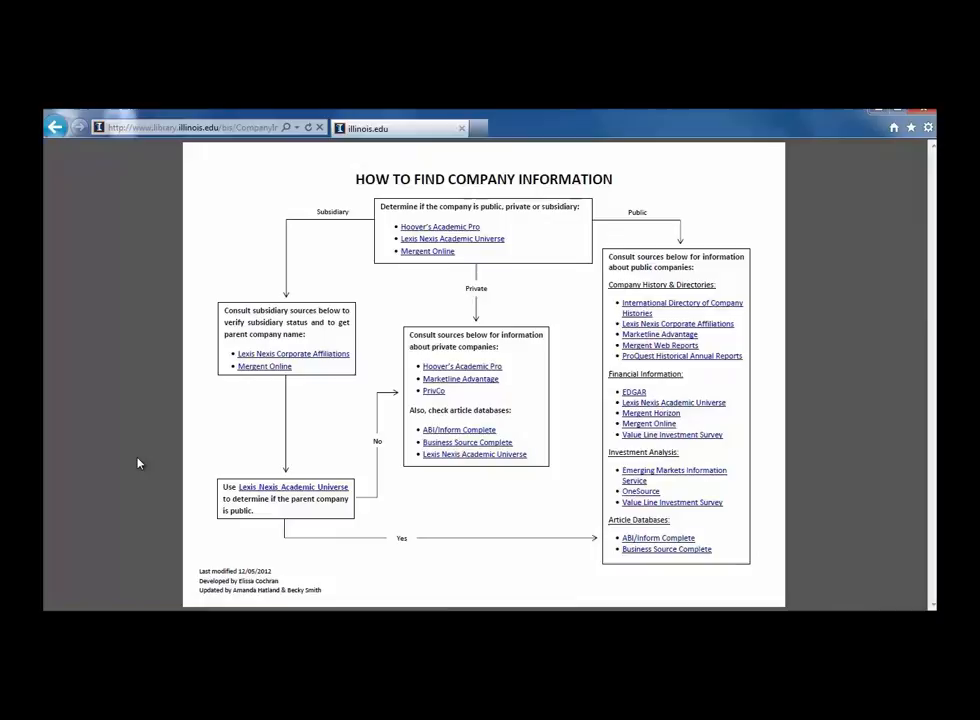
pyautogui.moveTo(406, 248)
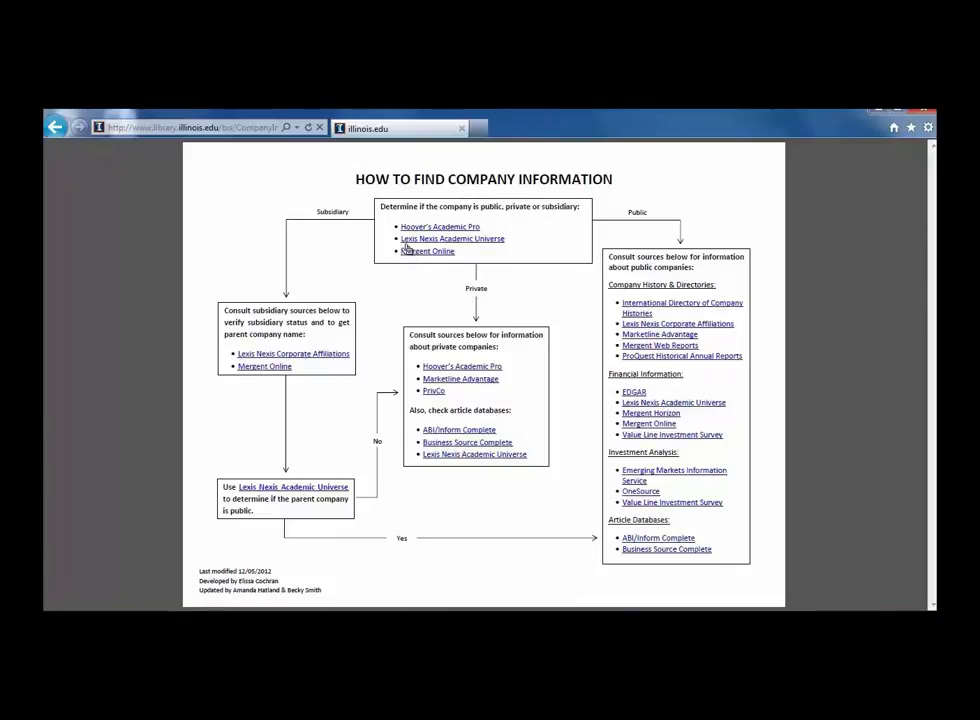
# Follow the flowchart's Lexis Nexis Academic Universe link through Discover into LexisNexis Academic.
pyautogui.click(452, 238)
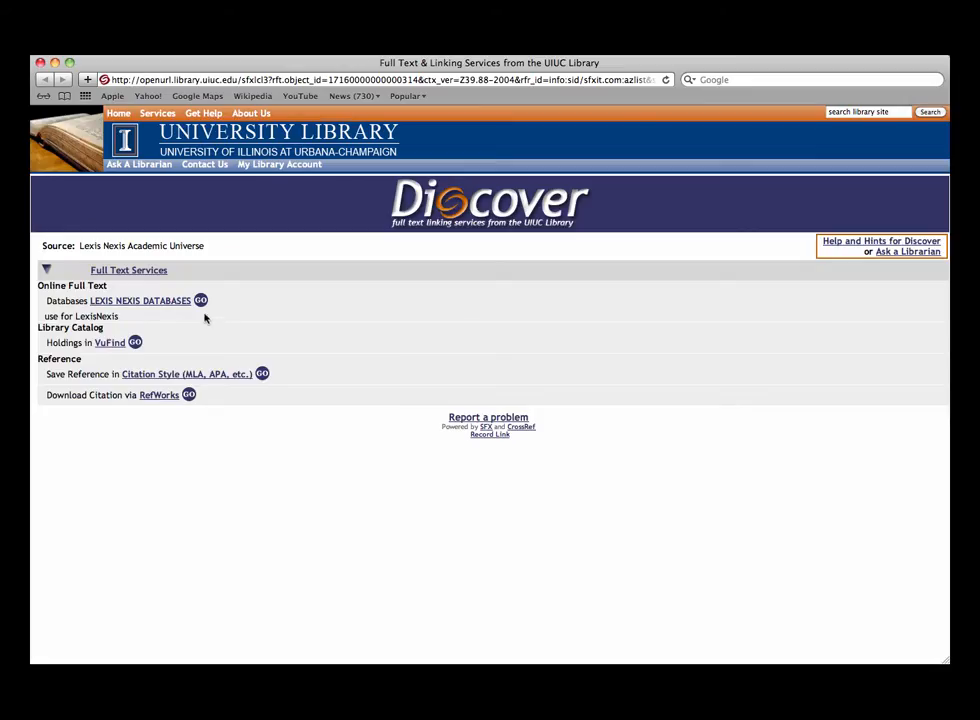
pyautogui.click(140, 300)
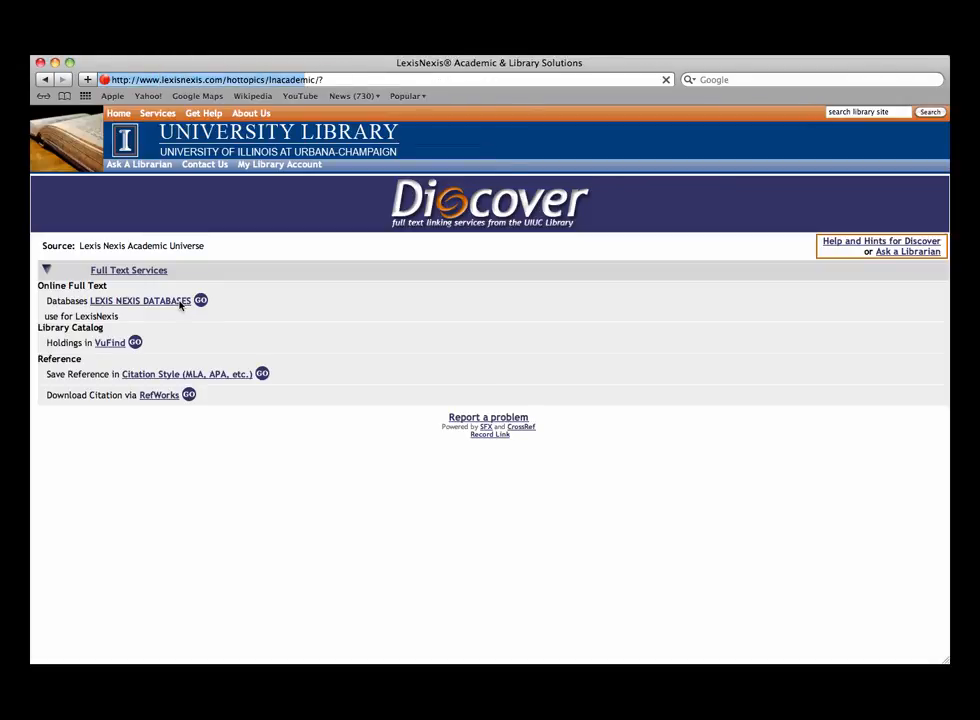
pyautogui.click(200, 300)
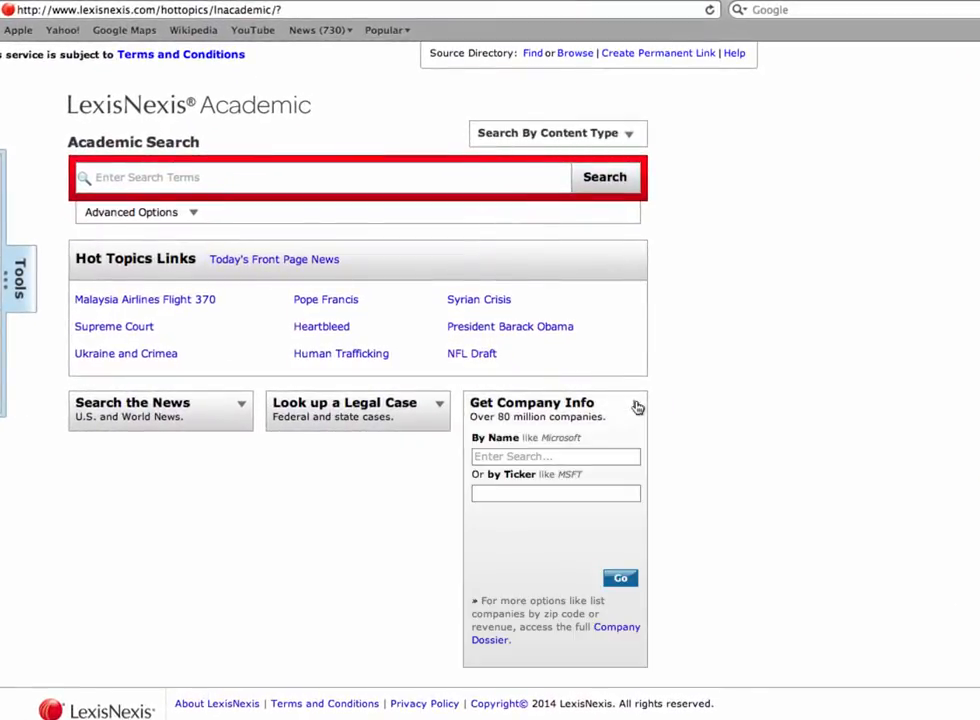
# Search Get Company Info for Jimmy John's Enterprises to list its top matches.
pyautogui.click(556, 456)
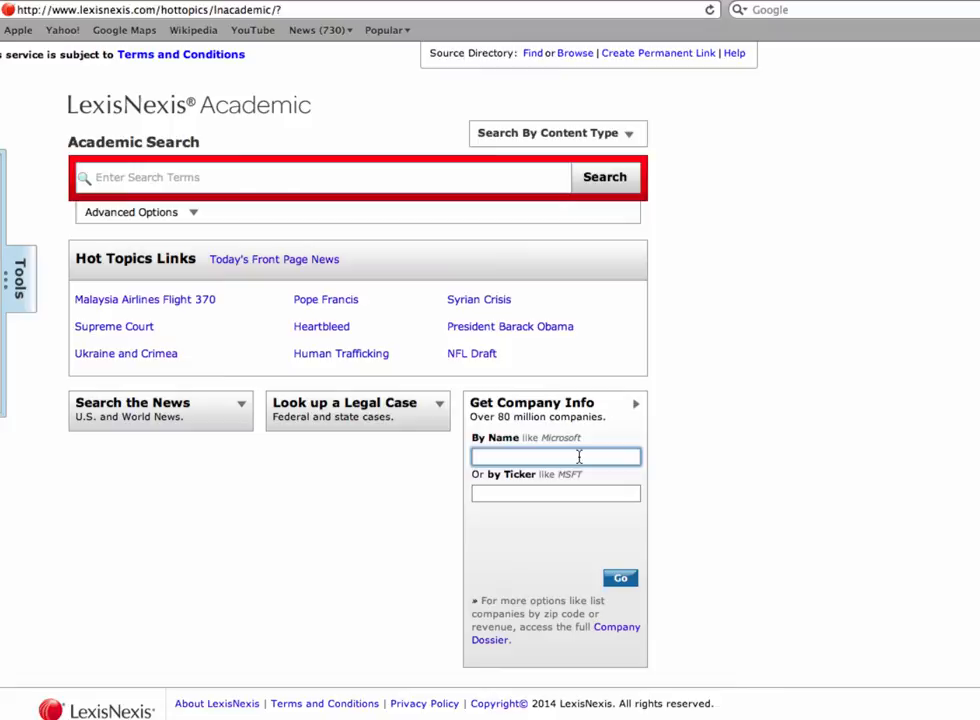
pyautogui.write("Jimmy John's Enterprises")
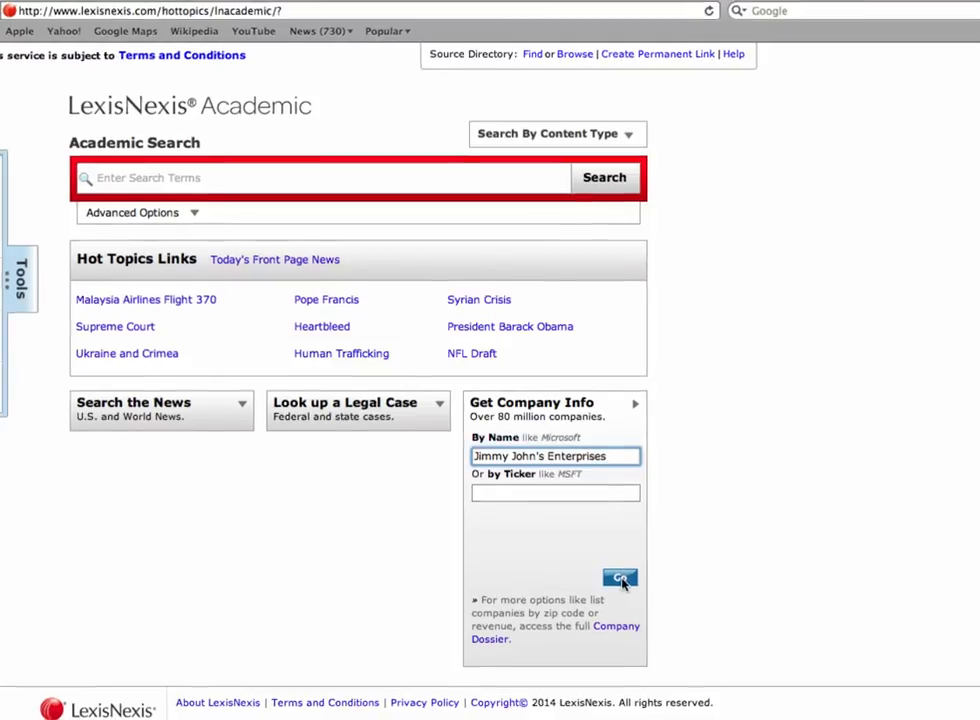
pyautogui.click(620, 578)
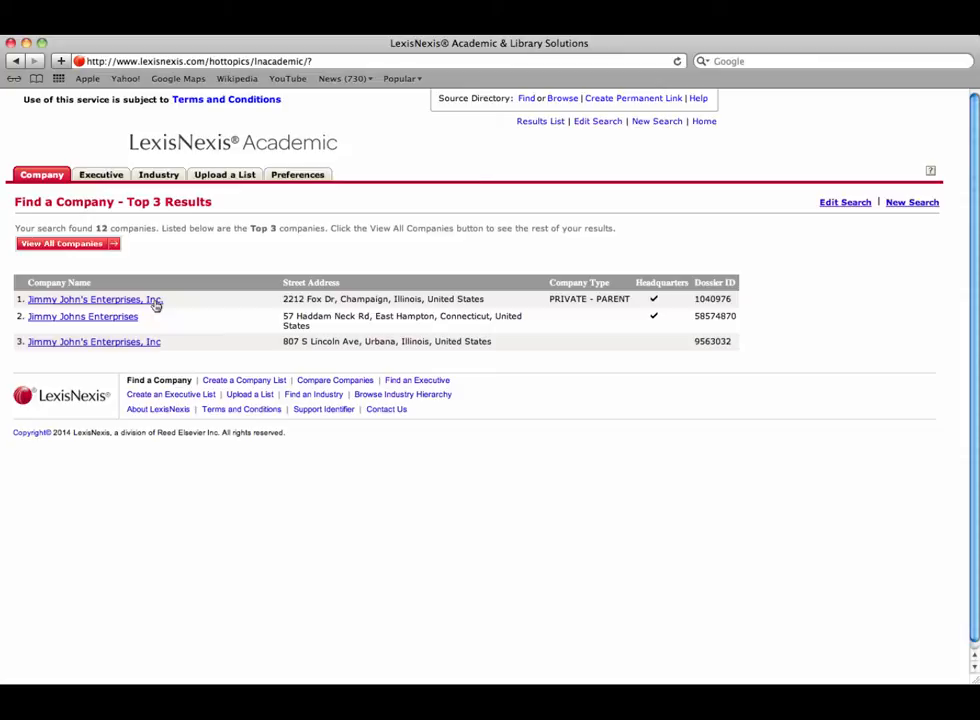
# View the Champaign Jimmy John's Enterprises, Inc. company record, then return to the flowchart.
pyautogui.click(88, 300)
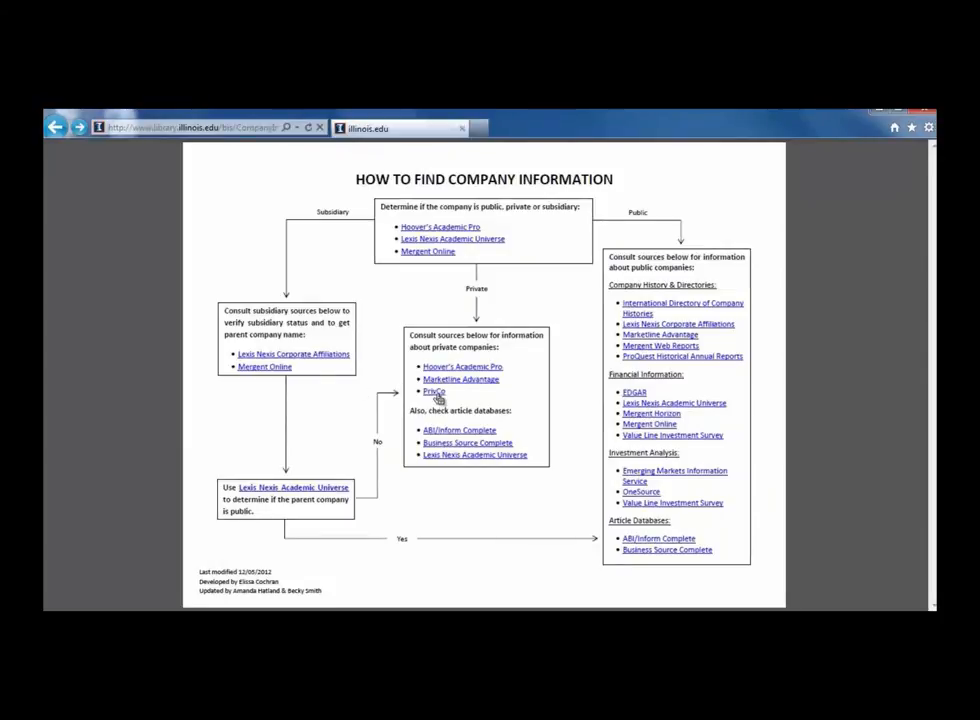
# Enter PrivCo from the flowchart and search Jimmy John's to reach the Gourmet Sandwich Shops profile.
pyautogui.click(434, 390)
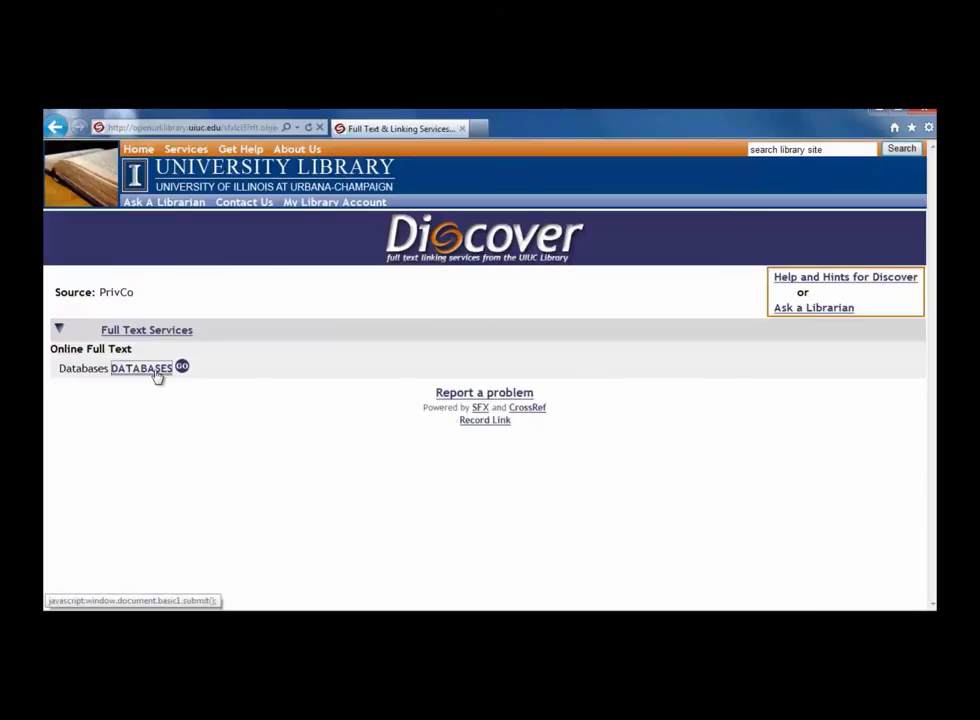
pyautogui.click(140, 368)
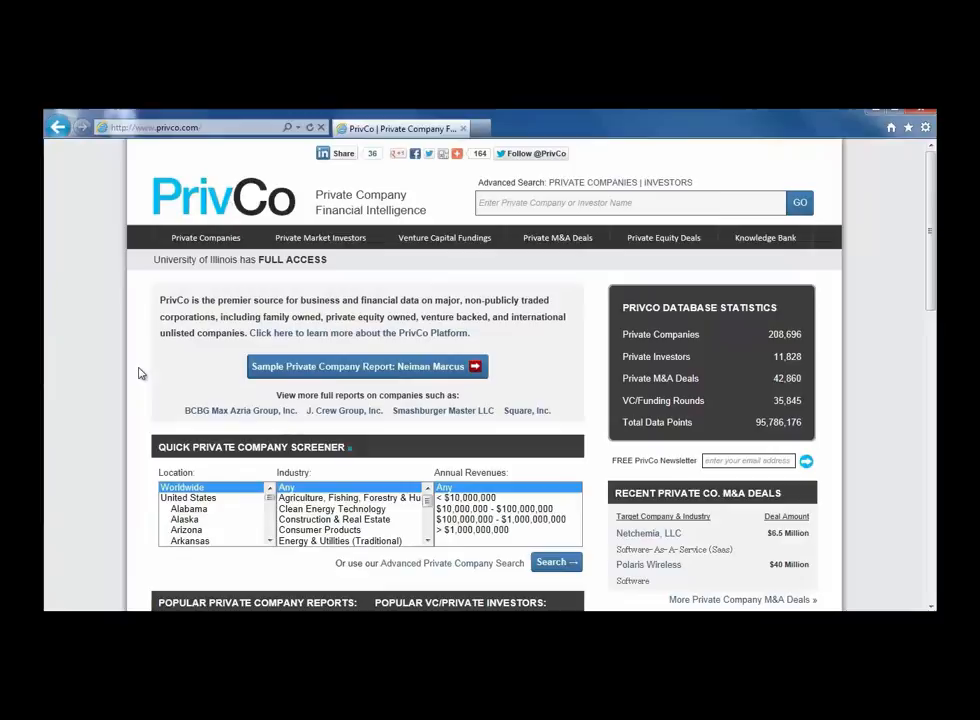
pyautogui.click(630, 202)
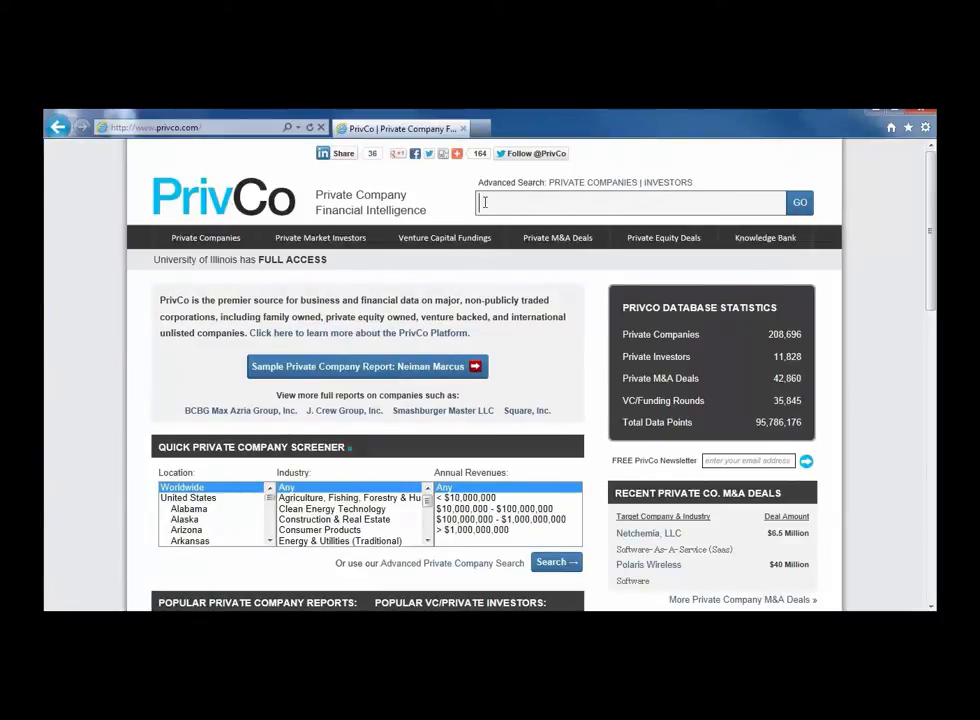
pyautogui.write('J')
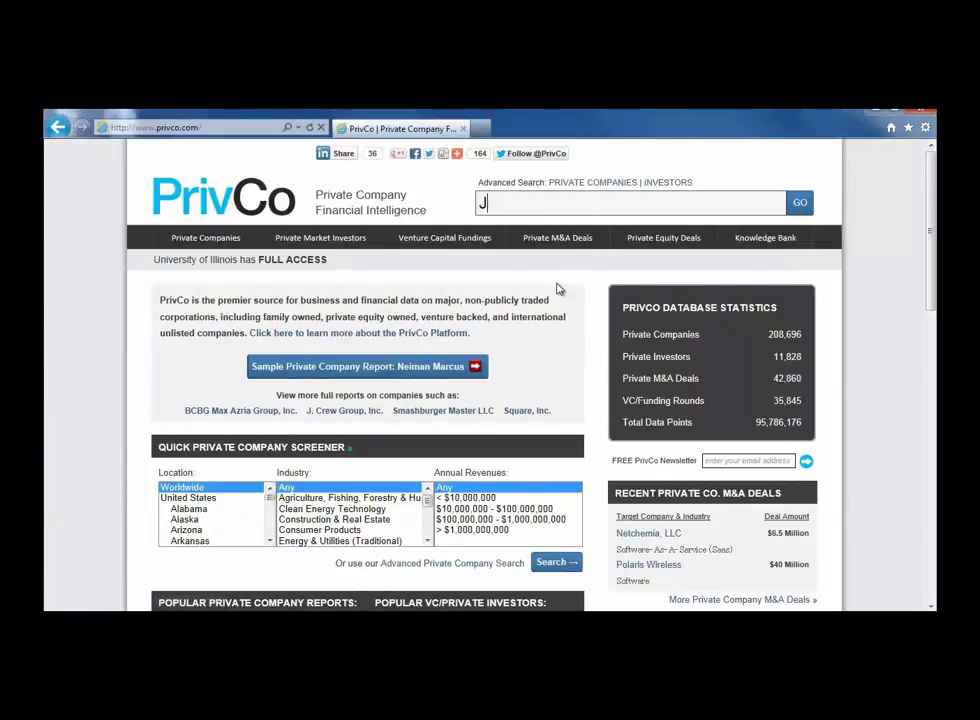
pyautogui.write("immy John's")
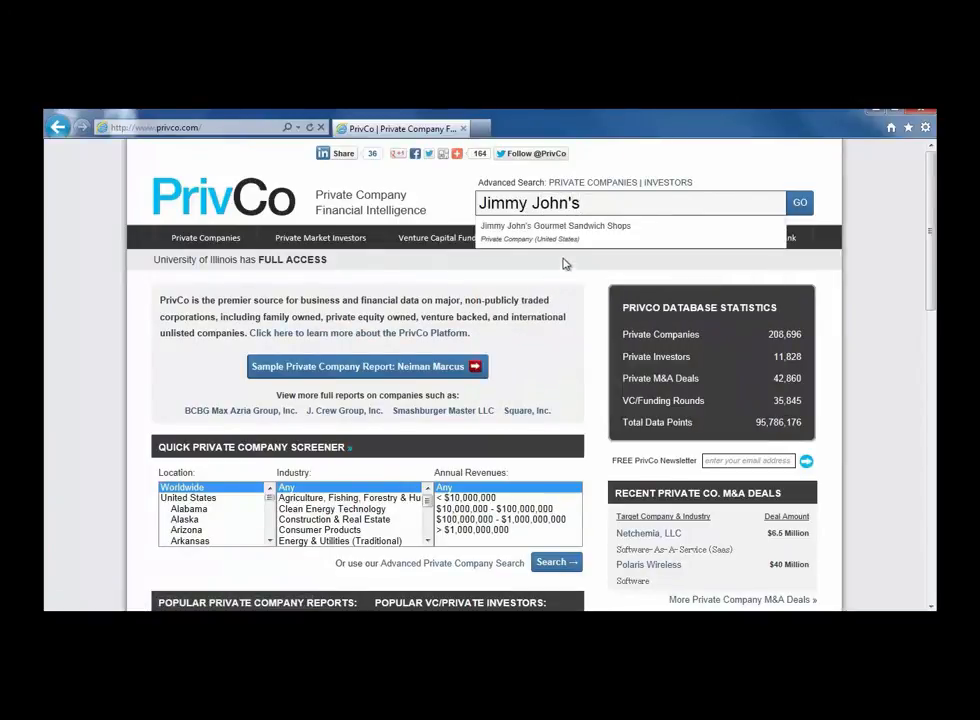
pyautogui.click(556, 228)
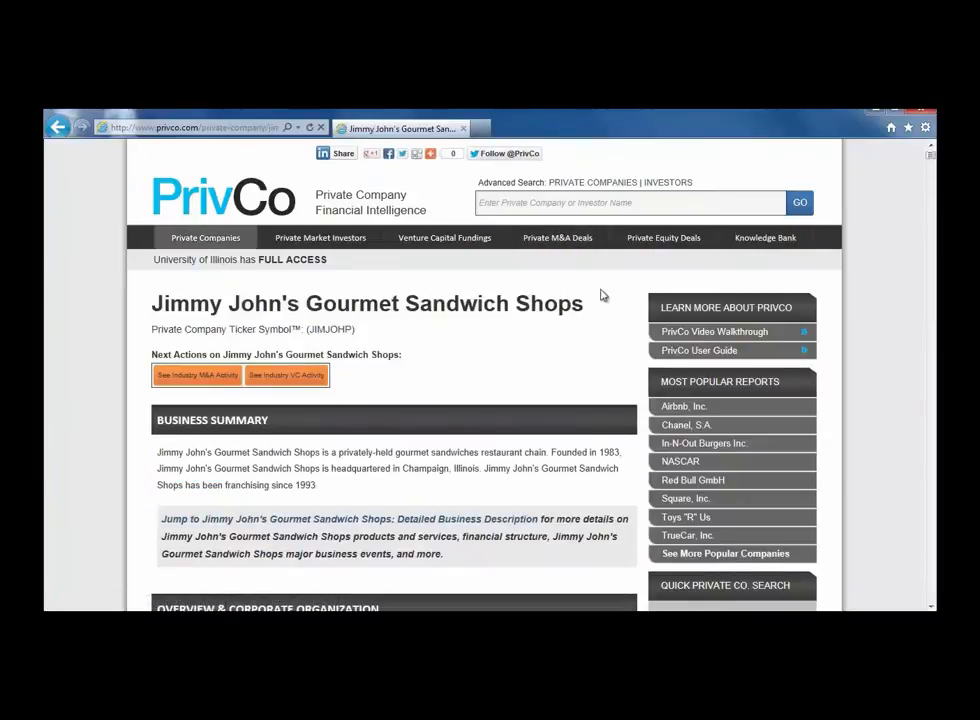
pyautogui.moveTo(60, 448)
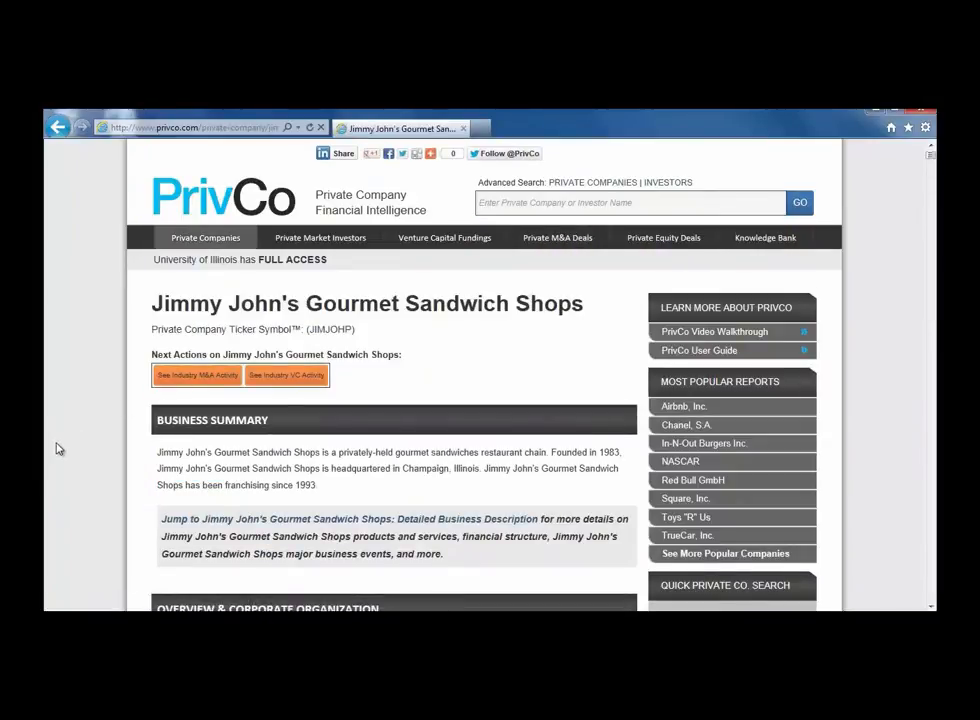
# Read down the profile's summary and financial charts to the Mergers & Acquisitions table.
pyautogui.scroll(-3)
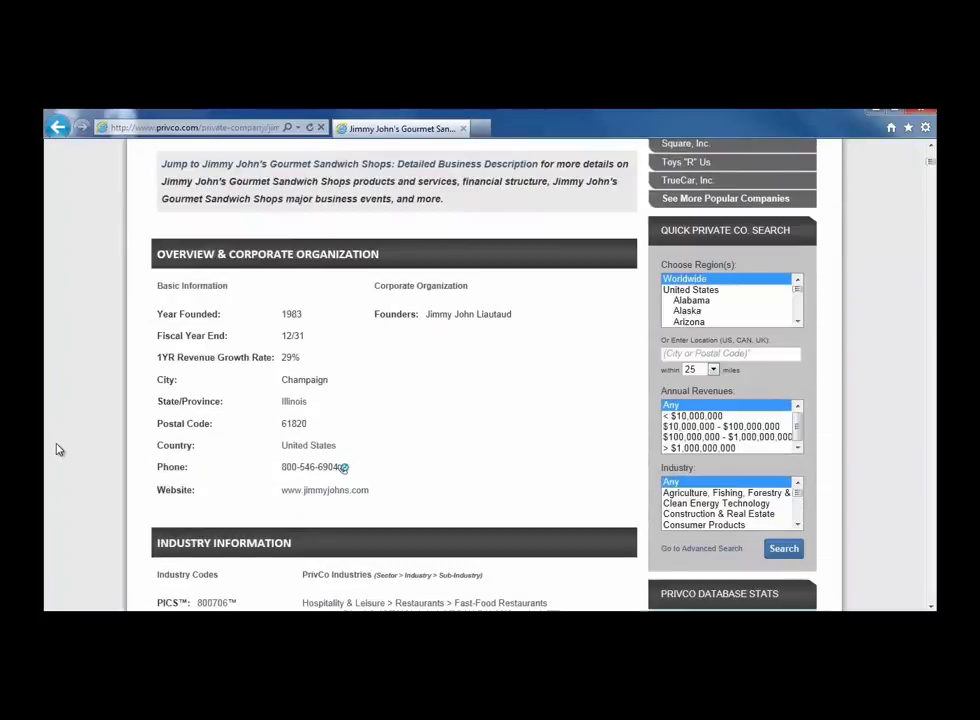
pyautogui.scroll(-3)
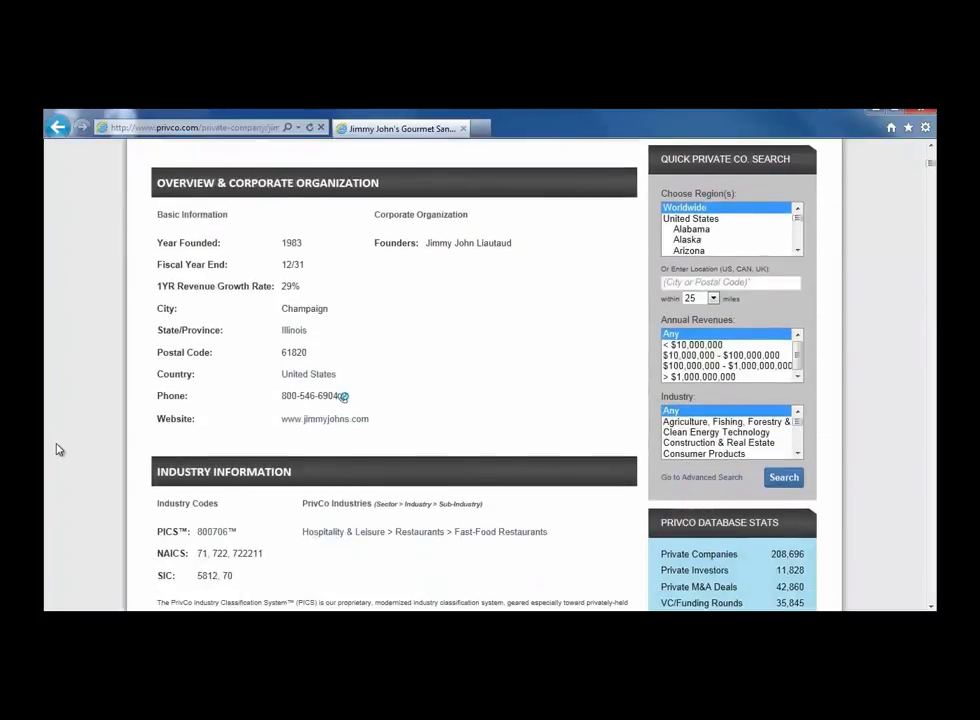
pyautogui.scroll(-3)
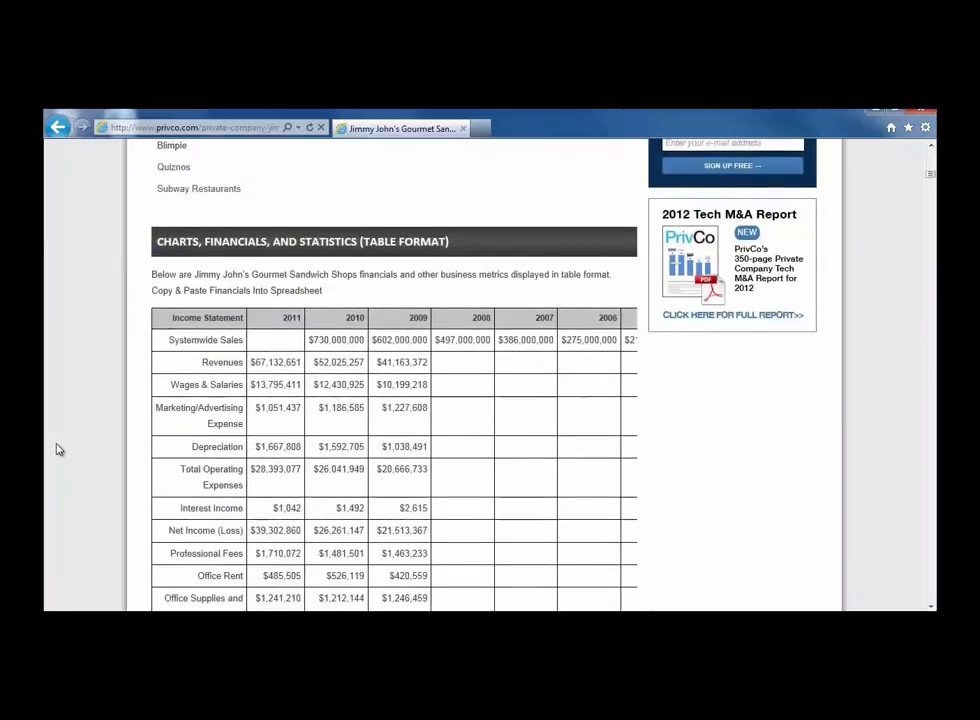
pyautogui.scroll(-3)
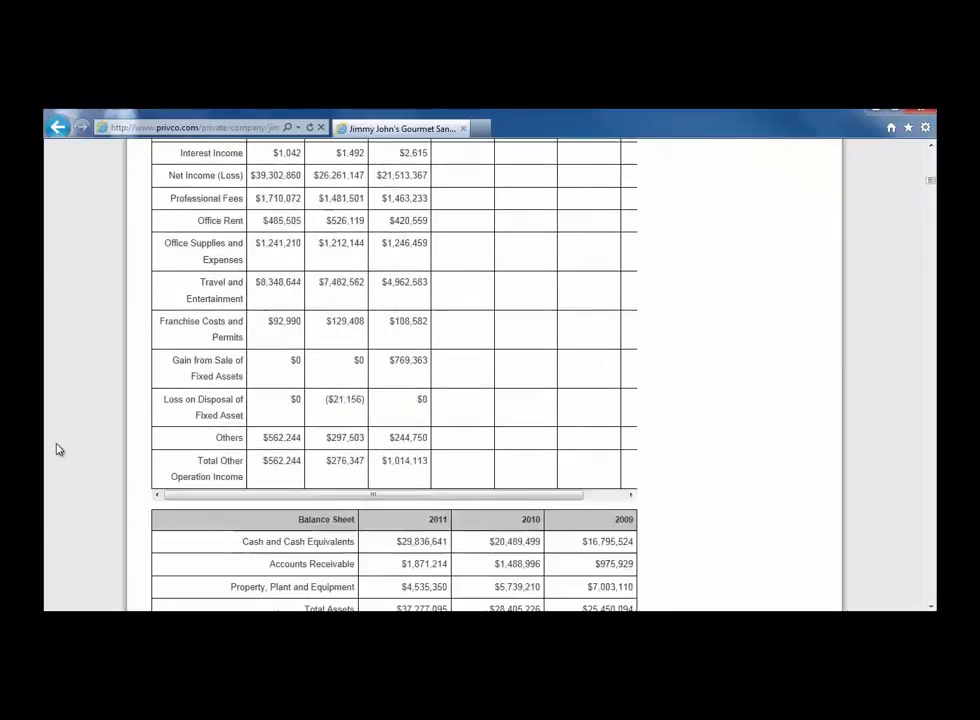
pyautogui.scroll(-3)
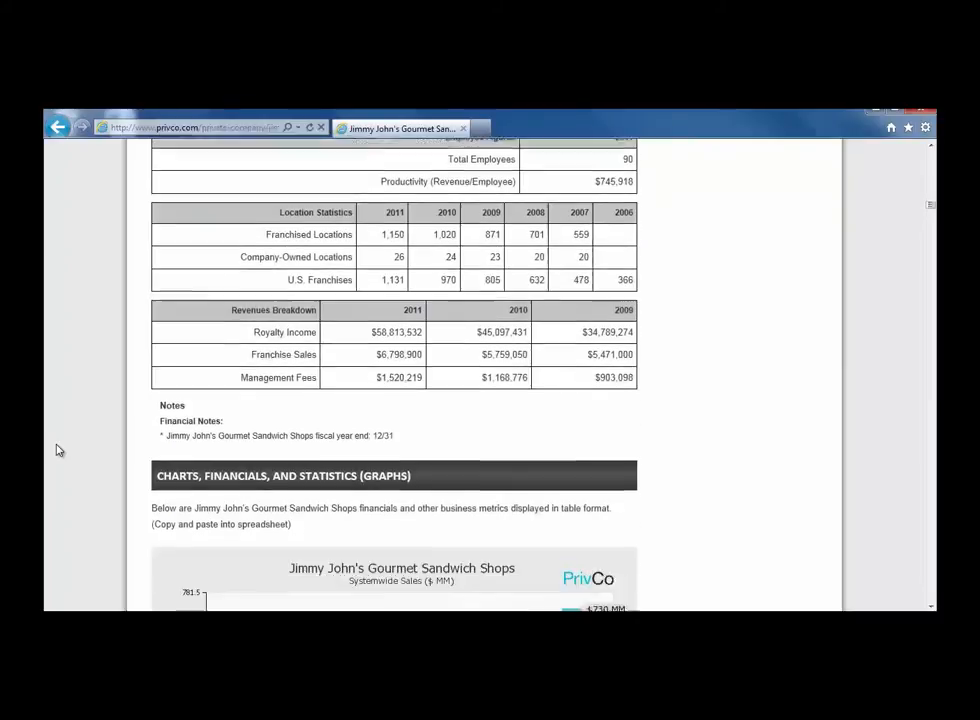
pyautogui.scroll(-3)
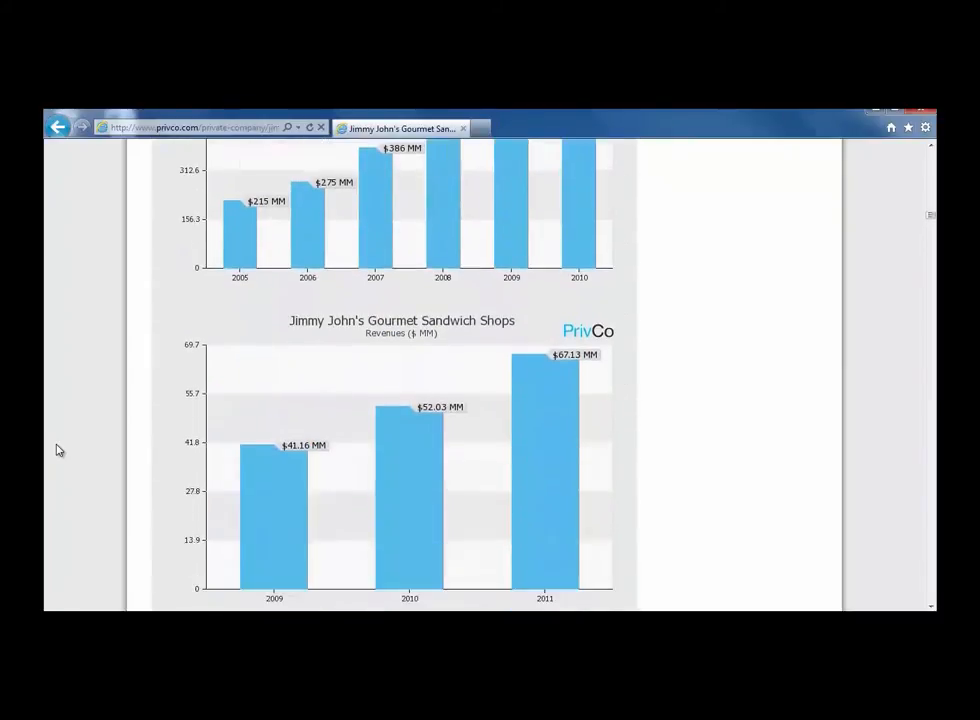
pyautogui.scroll(-3)
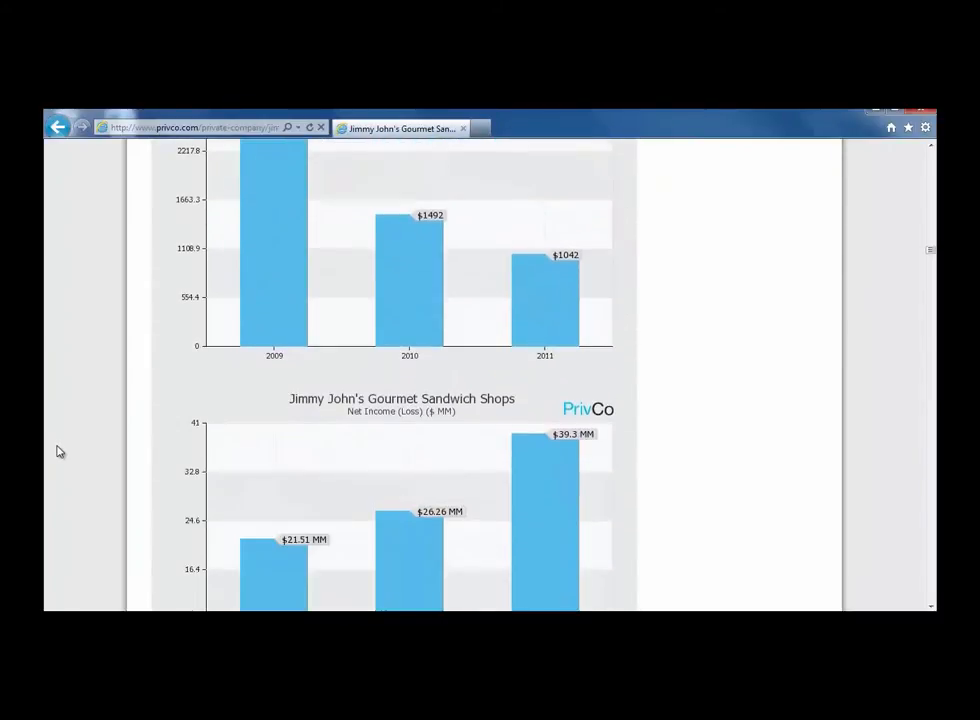
pyautogui.scroll(-3)
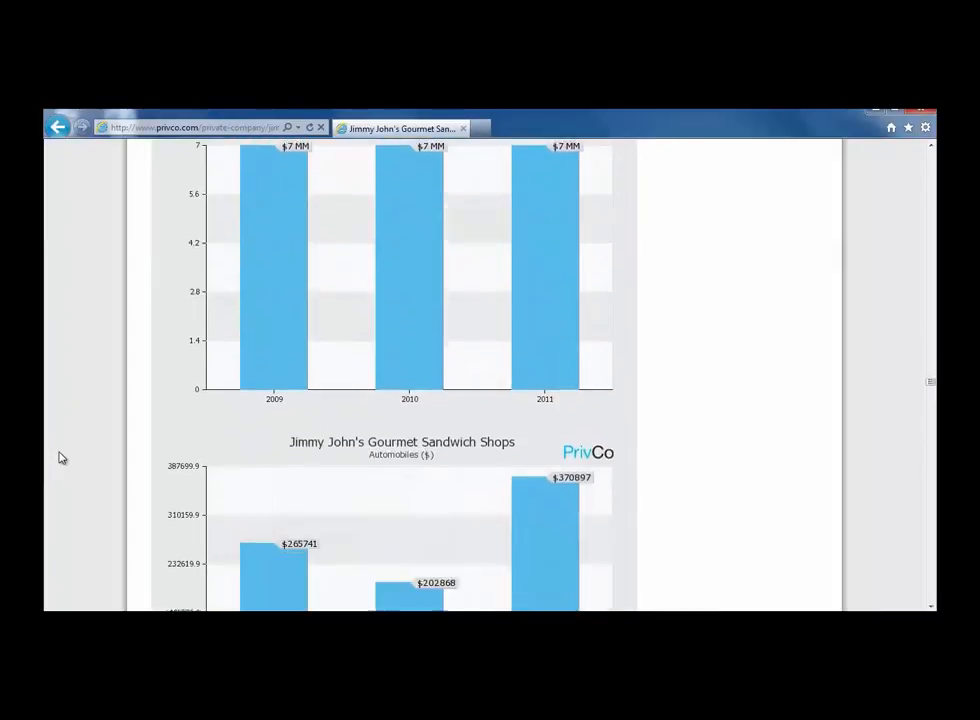
pyautogui.scroll(-3)
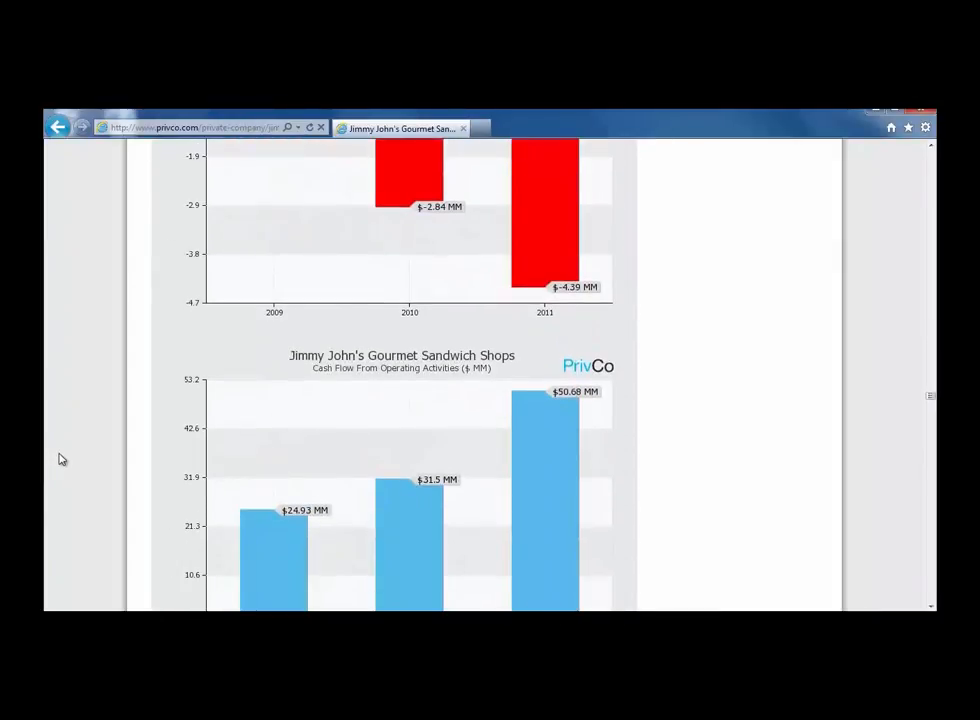
pyautogui.scroll(-3)
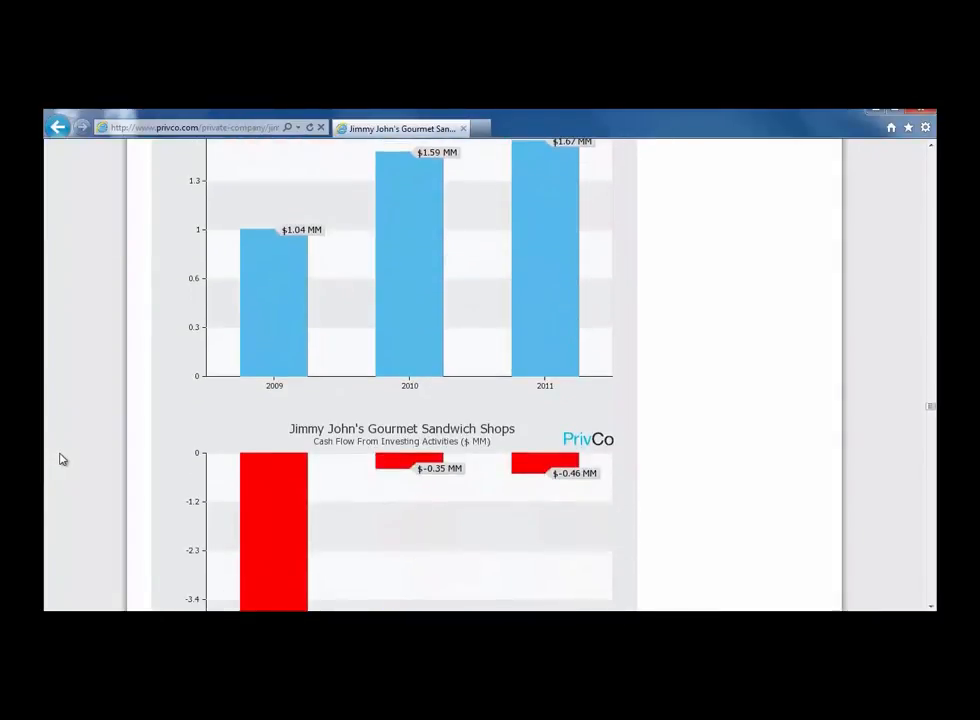
pyautogui.scroll(-3)
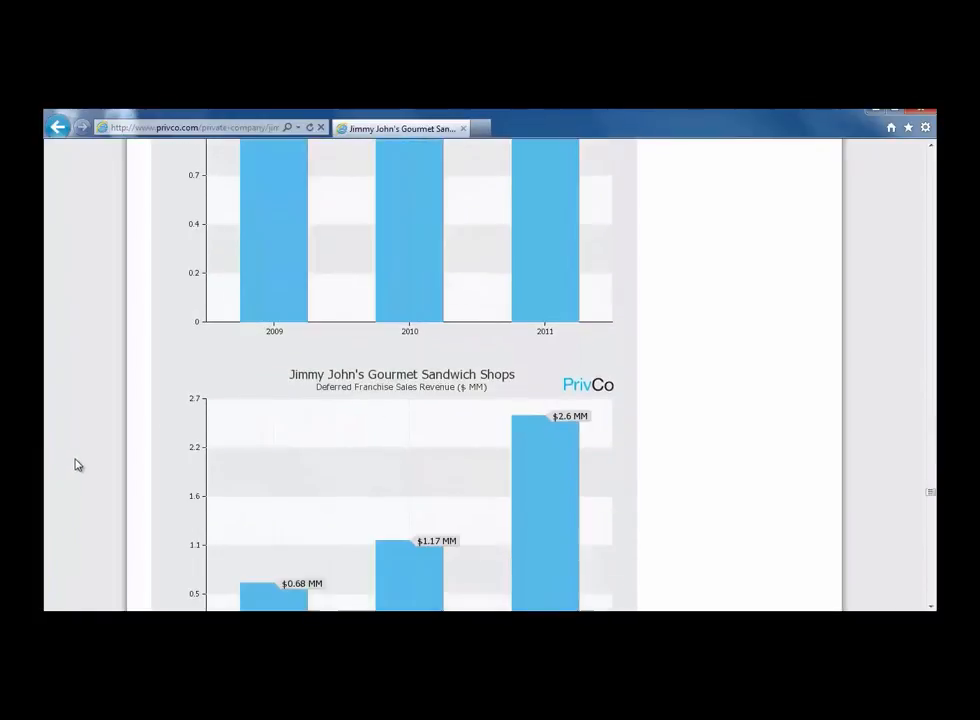
pyautogui.scroll(-3)
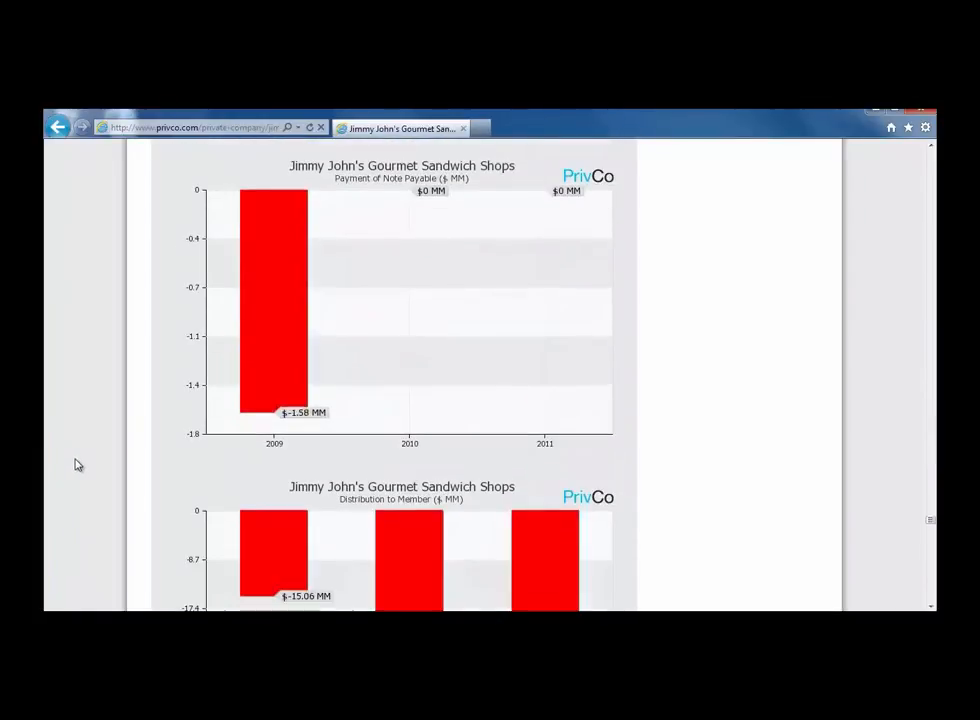
pyautogui.scroll(-3)
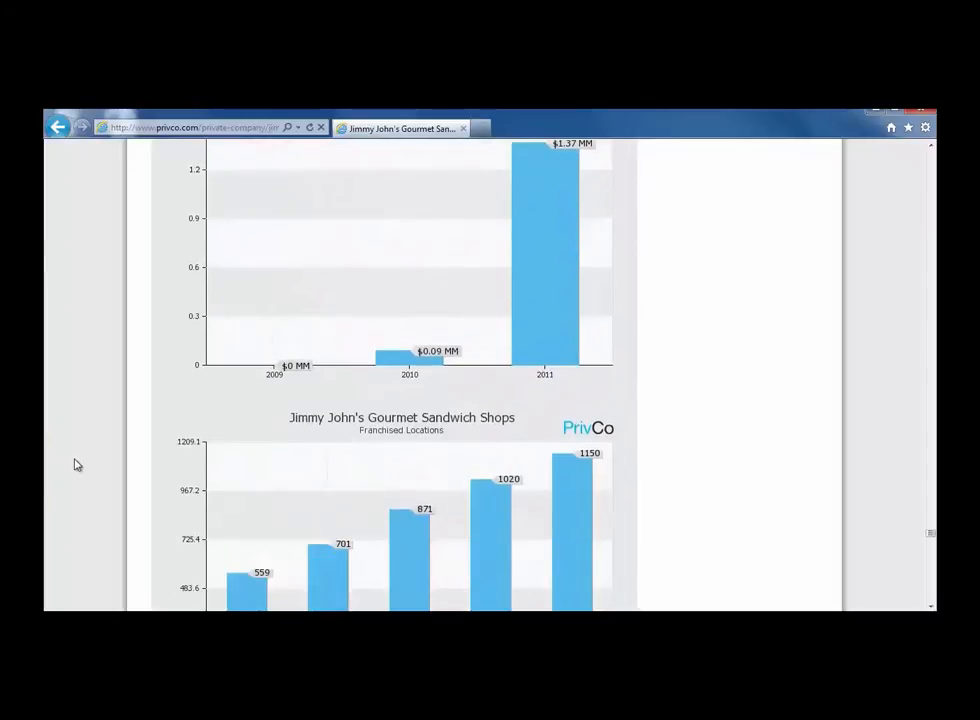
pyautogui.scroll(-3)
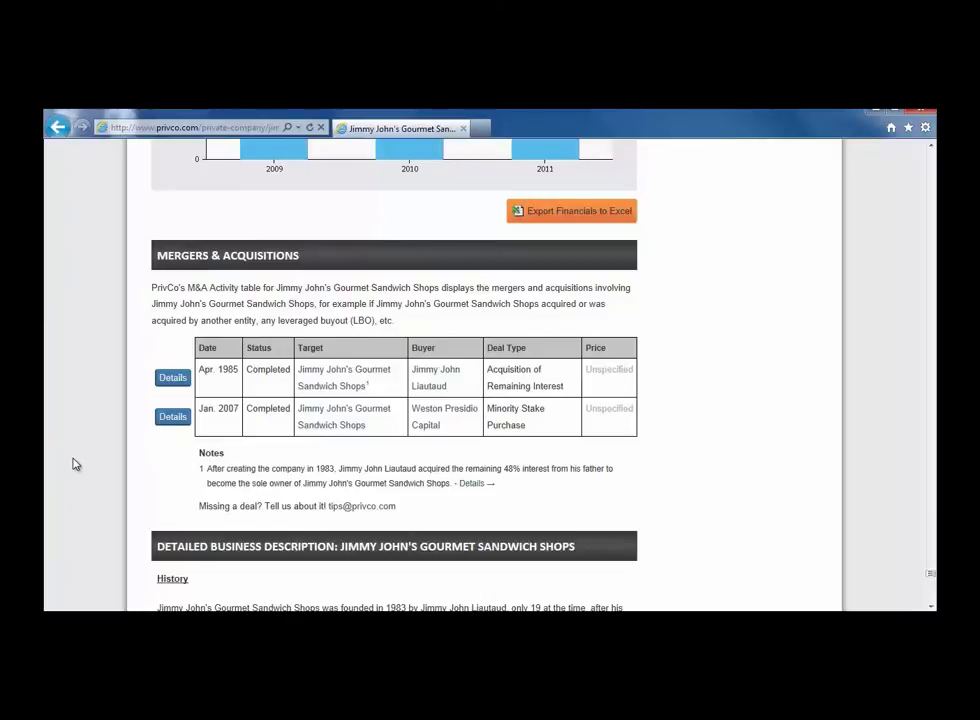
pyautogui.moveTo(56, 148)
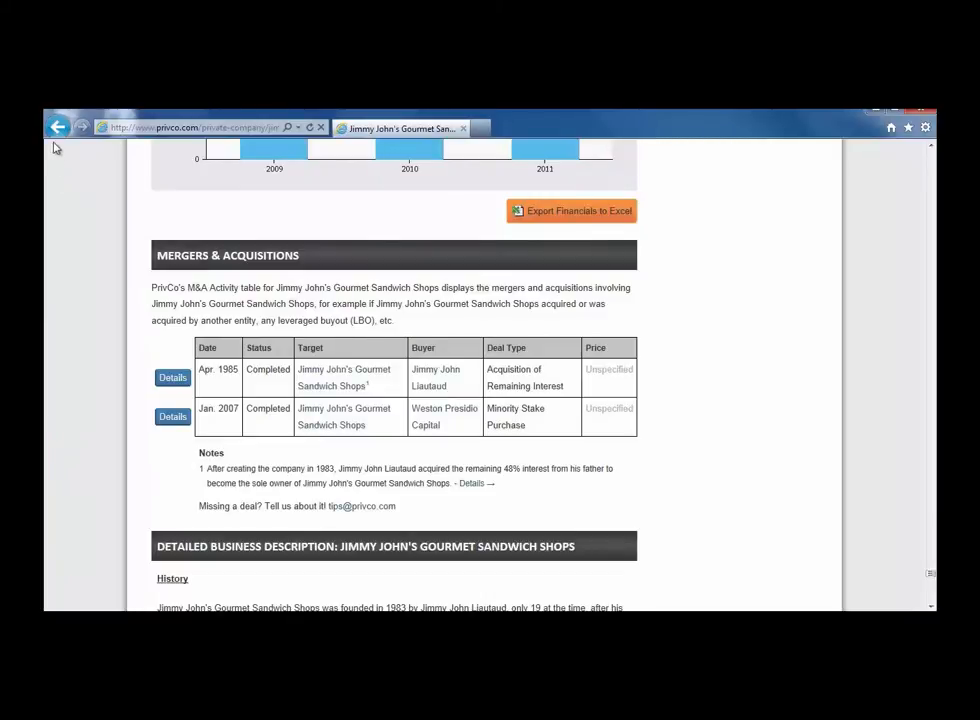
# Return to the LexisNexis Academic search page via the browser's back history list.
pyautogui.click(68, 128)
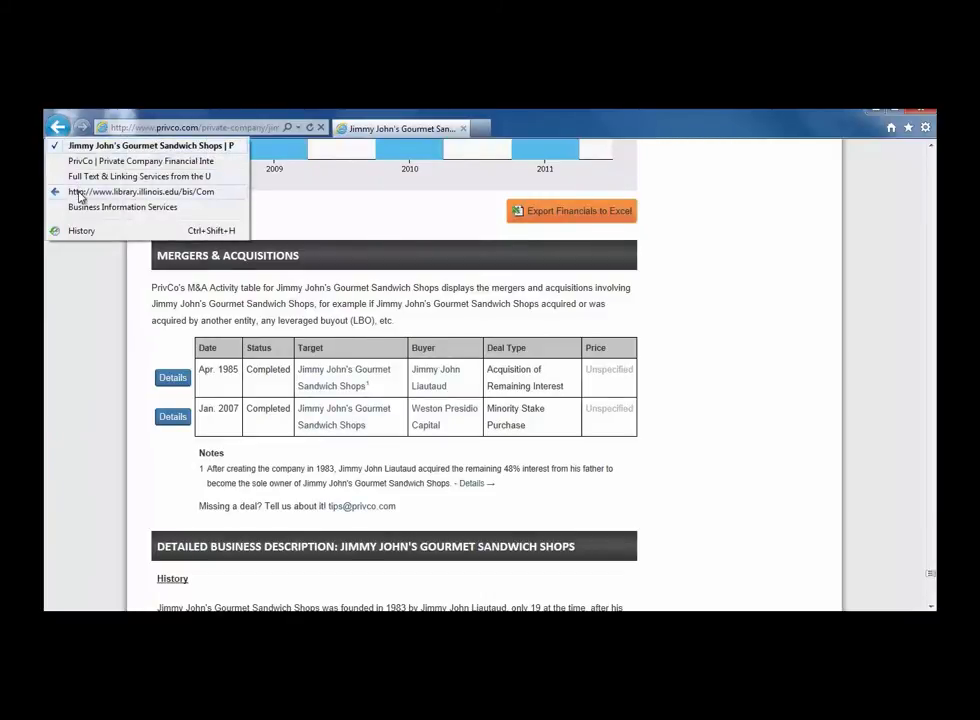
pyautogui.click(140, 192)
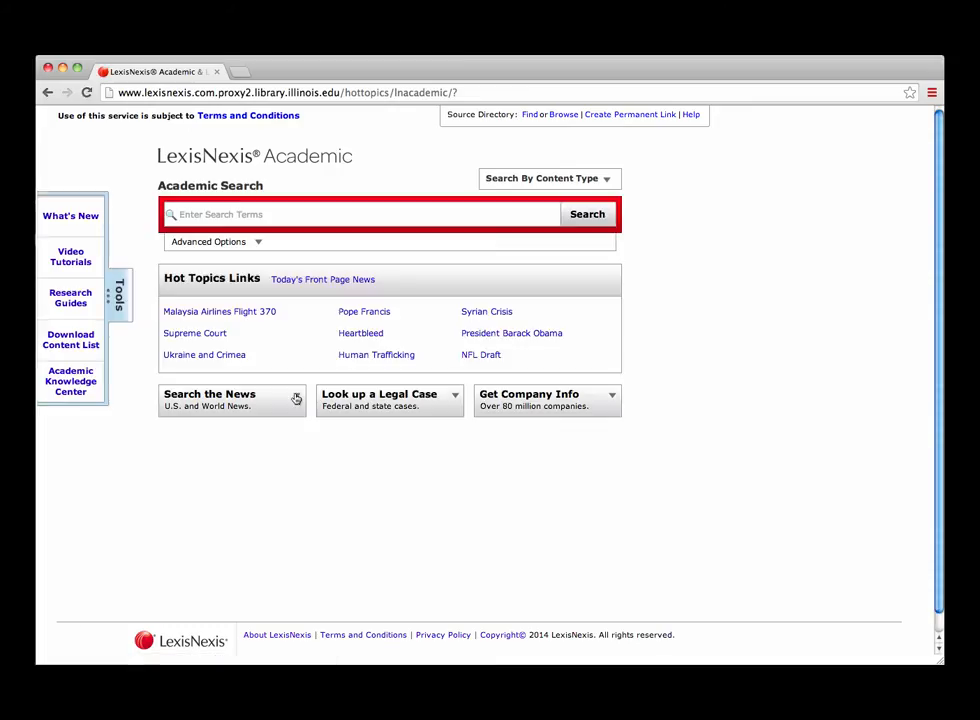
# Run a Search the News query for "Jimmy John's" with source type All News.
pyautogui.click(232, 400)
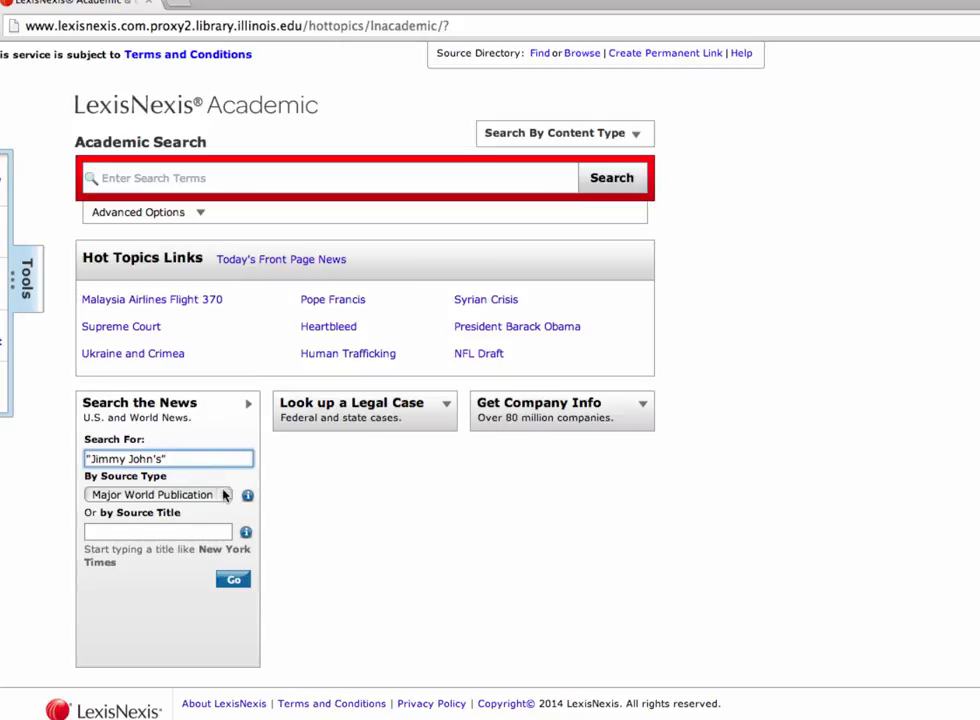
pyautogui.click(156, 494)
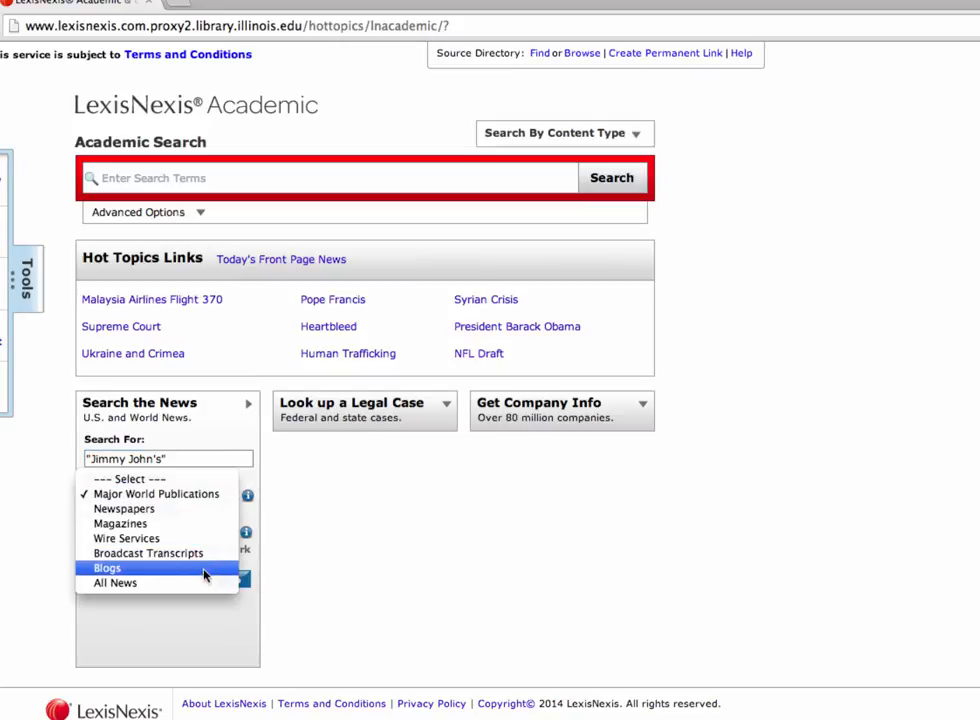
pyautogui.click(116, 584)
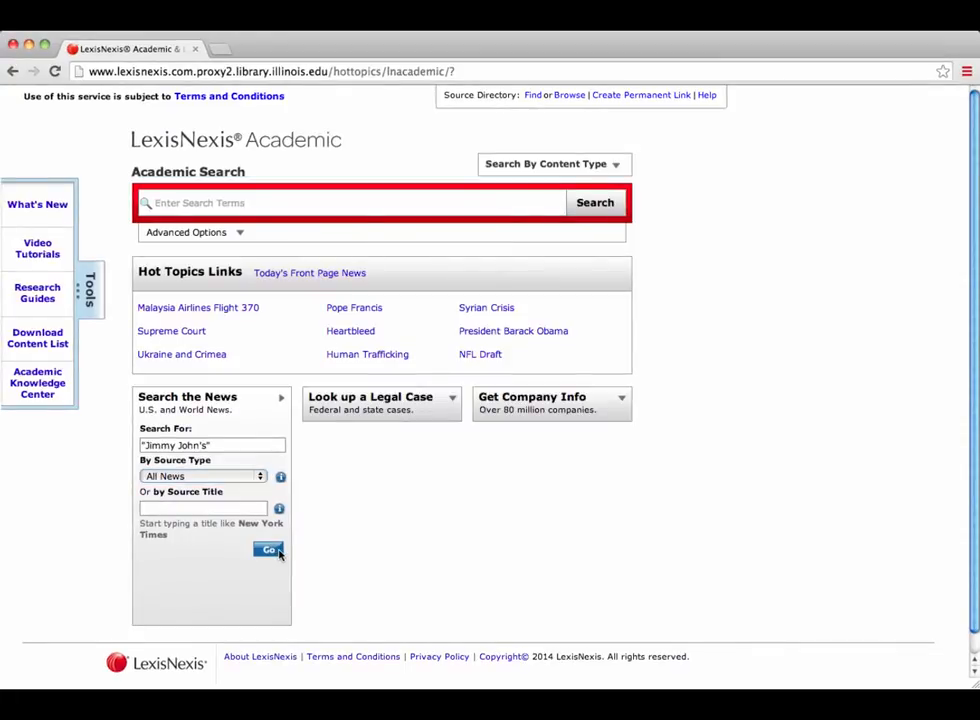
pyautogui.click(268, 550)
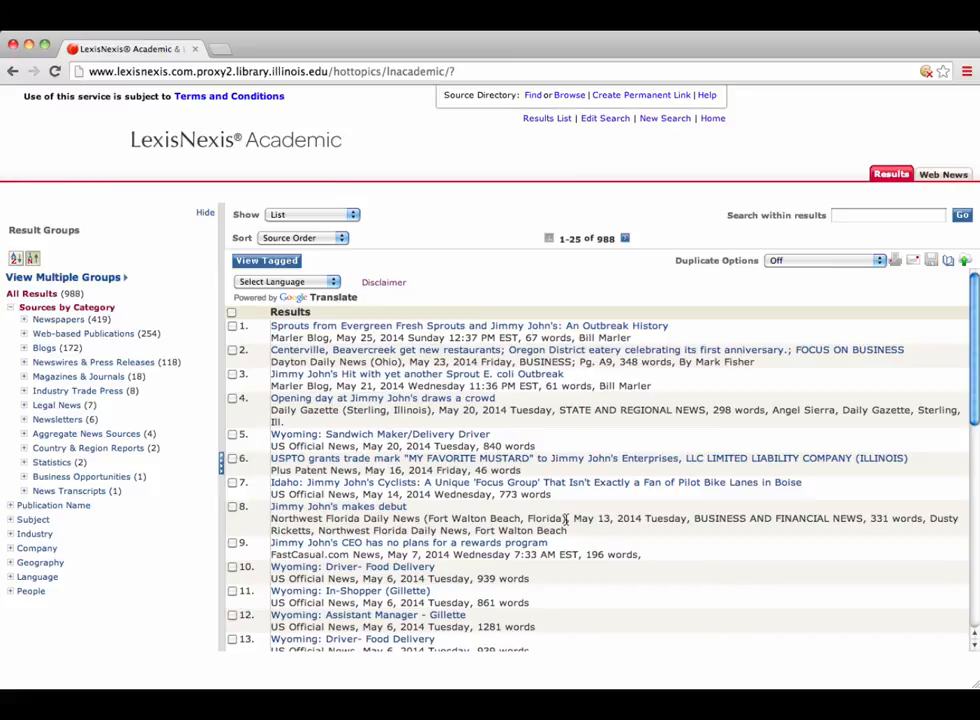
pyautogui.moveTo(884, 206)
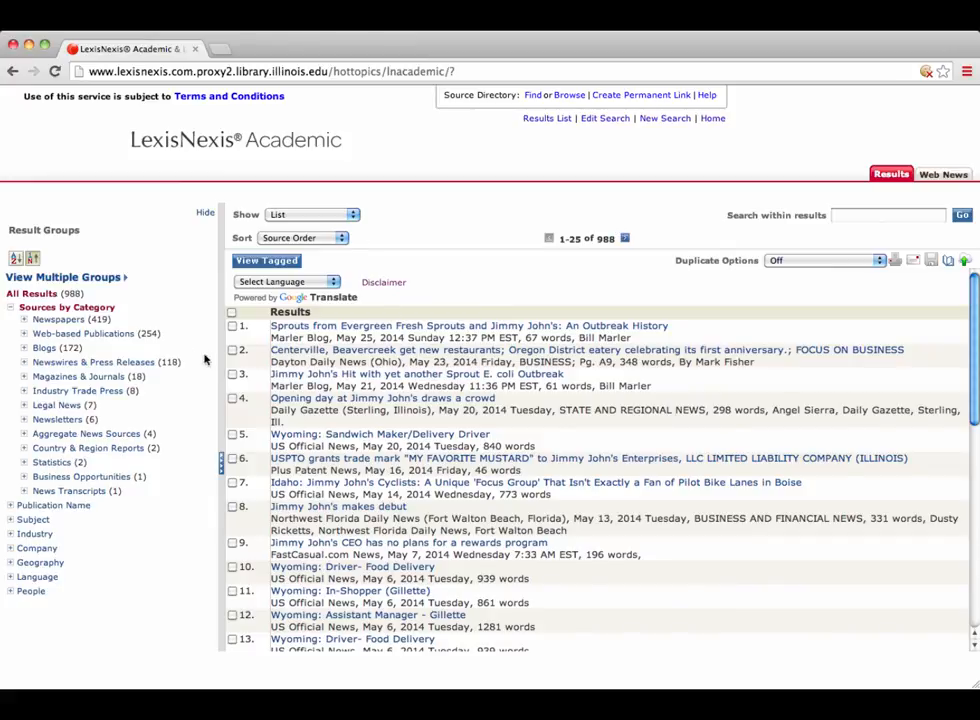
pyautogui.moveTo(140, 324)
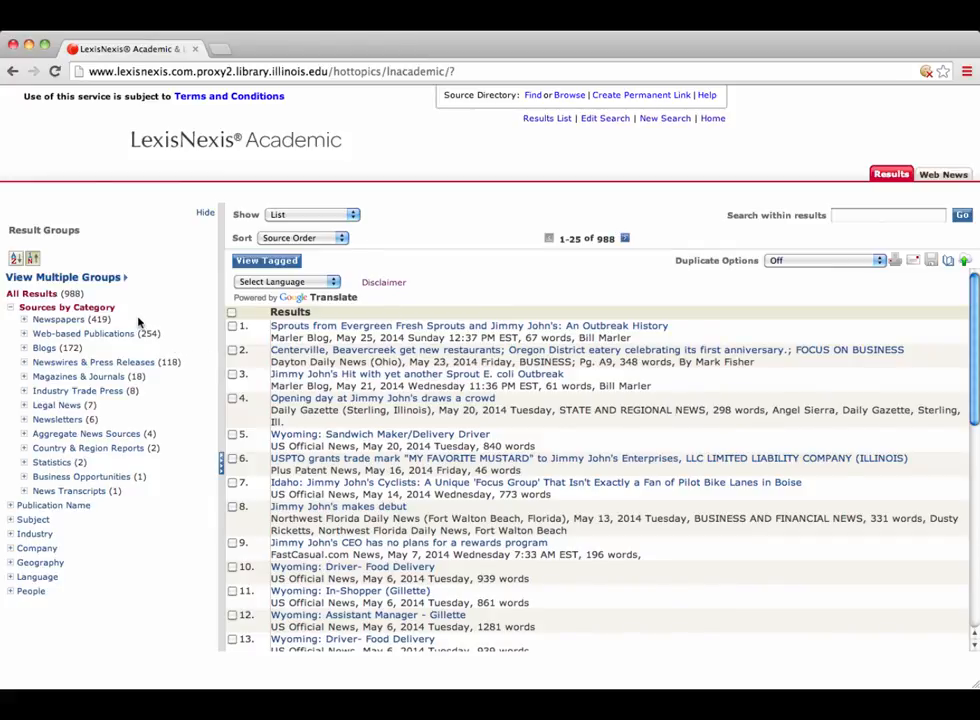
pyautogui.moveTo(598, 444)
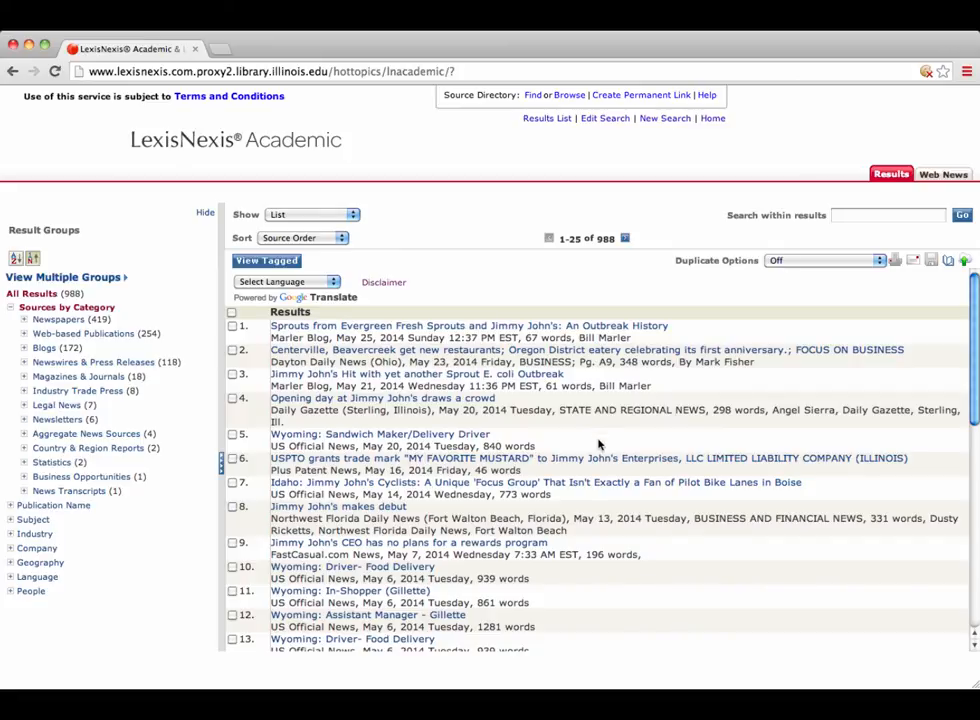